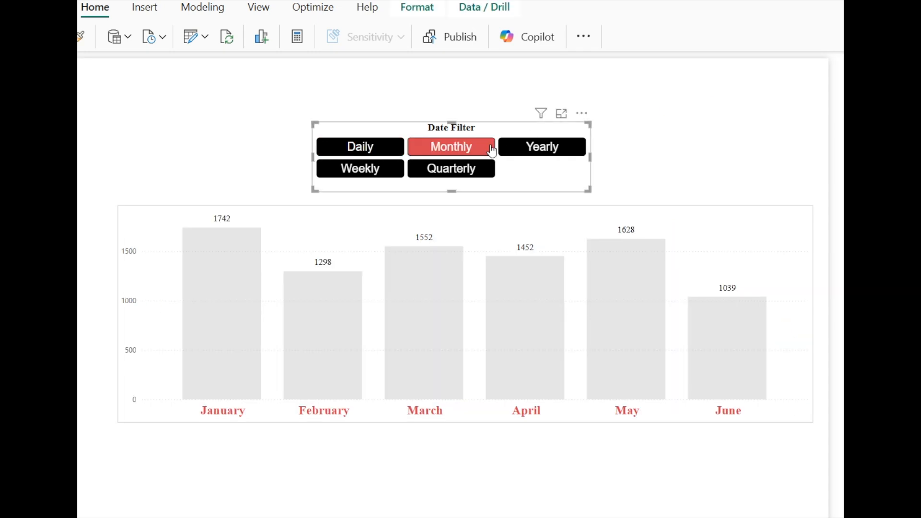
Preview the chart switching between month and quarter, then view the new Date table's rows in Table view.
{"action": "left_click", "coordinate": [451, 168]}
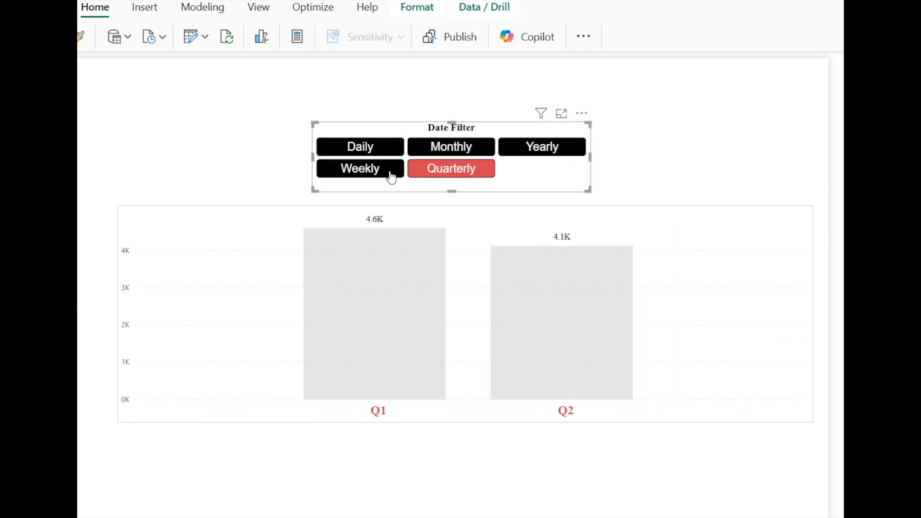
{"action": "left_click", "coordinate": [451, 146]}
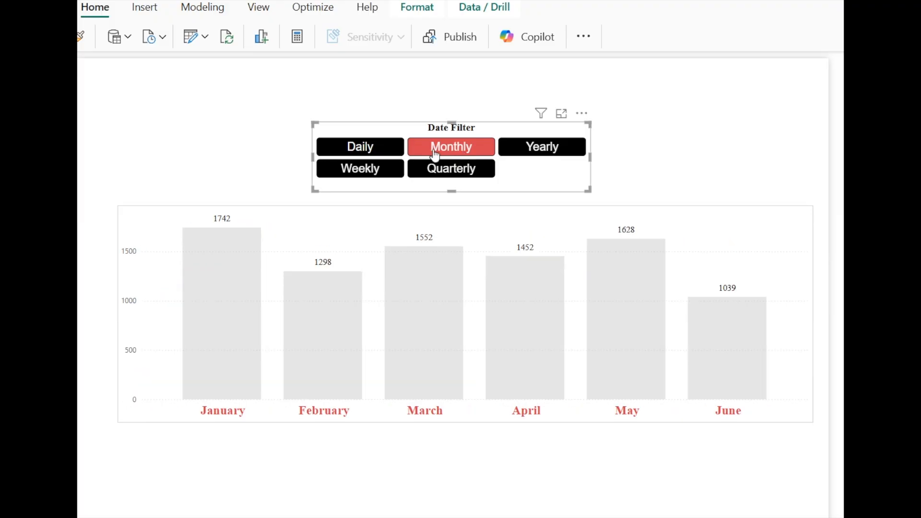
{"action": "left_click", "coordinate": [451, 169]}
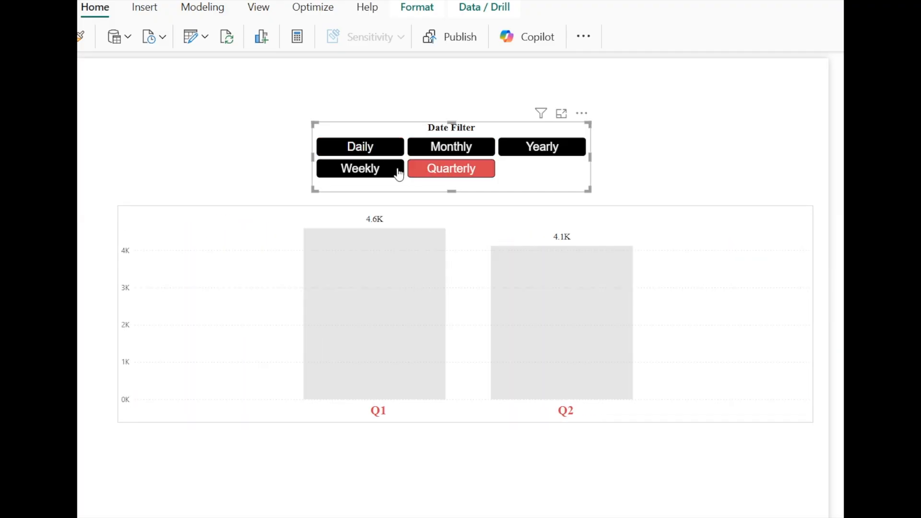
{"action": "left_click", "coordinate": [451, 146]}
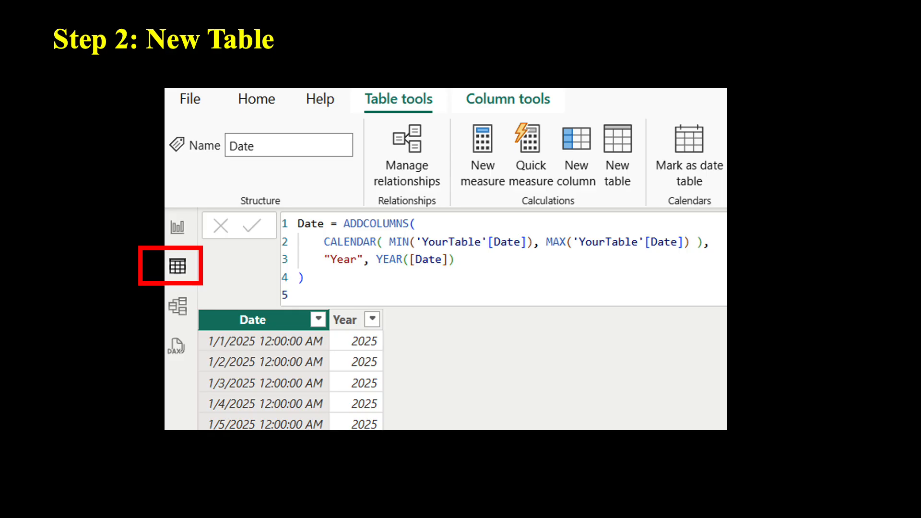
{"action": "left_click", "coordinate": [397, 99]}
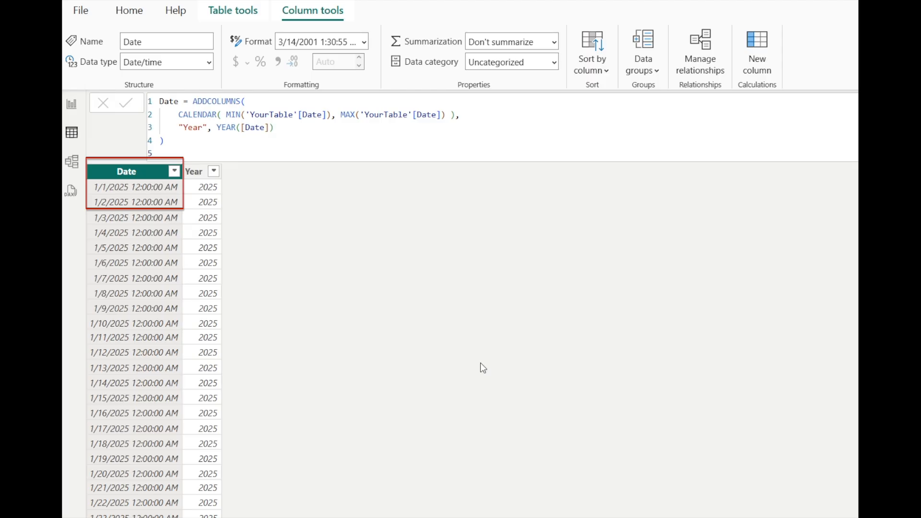
Change the Date column's data type from Date/time to Date and move to Model view.
{"action": "left_click", "coordinate": [232, 10]}
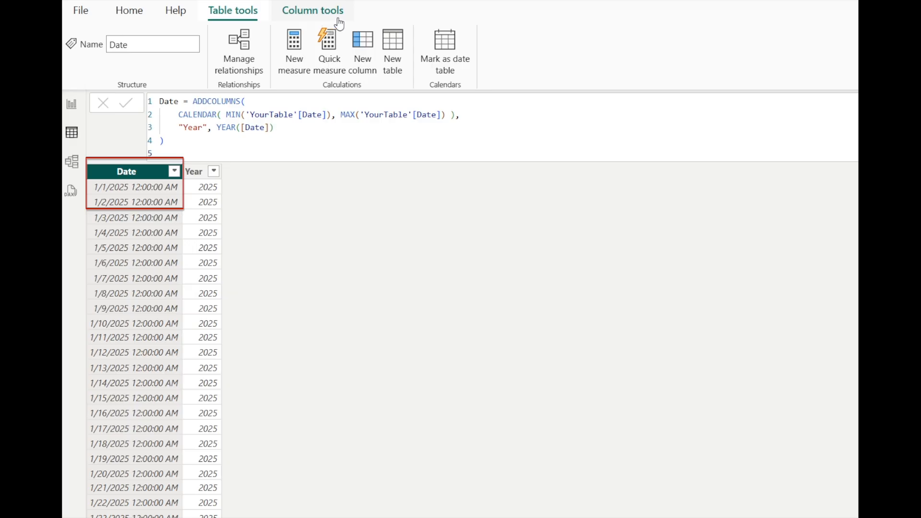
{"action": "left_click", "coordinate": [312, 9]}
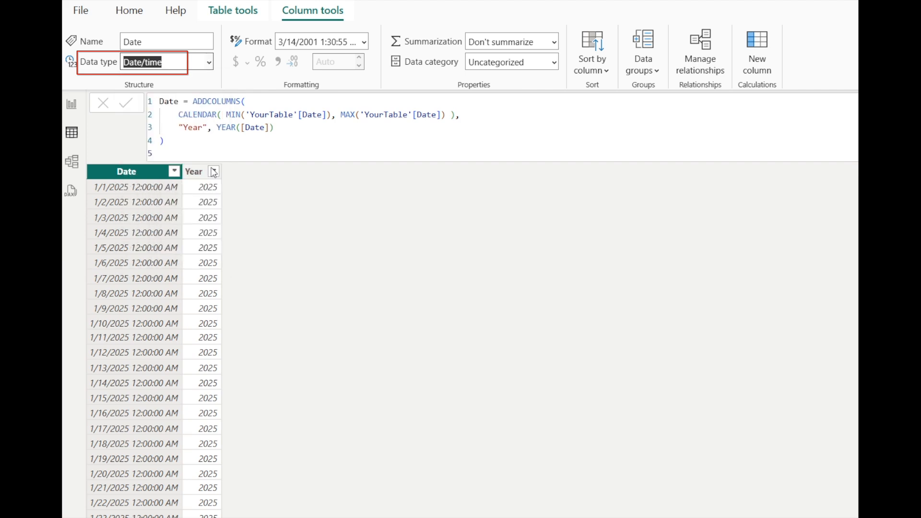
{"action": "left_click", "coordinate": [205, 62]}
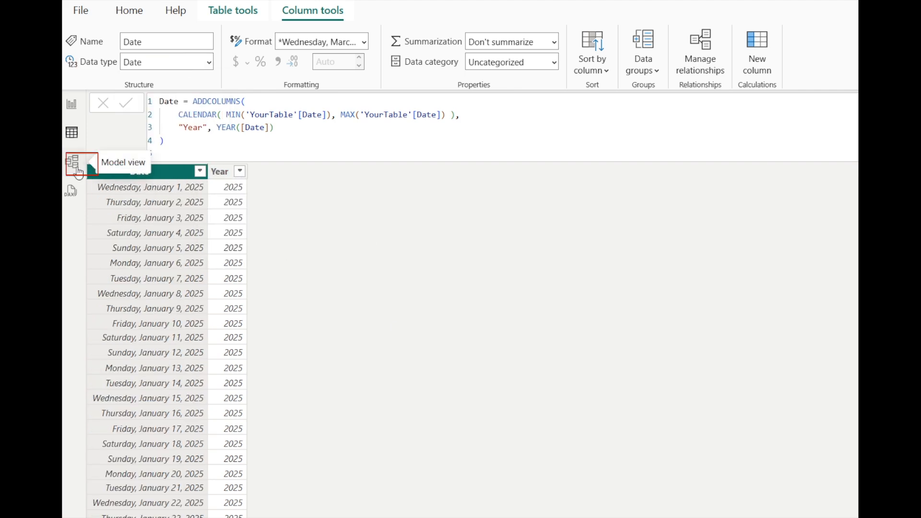
{"action": "left_click", "coordinate": [78, 163]}
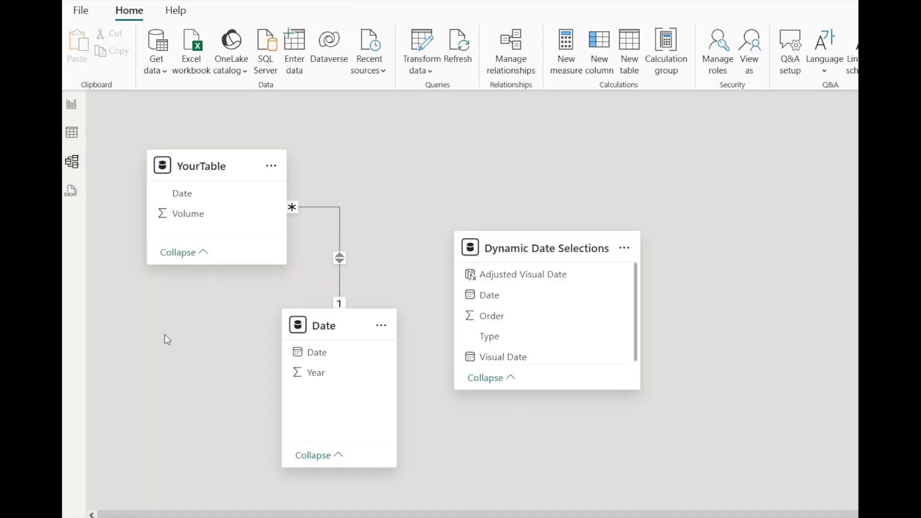
{"action": "mouse_move", "coordinate": [571, 316]}
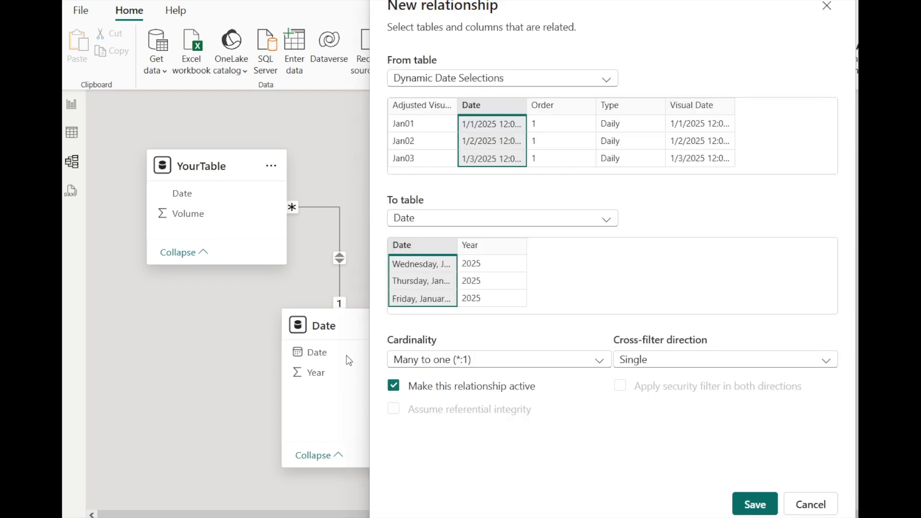
Set the relationship's cross-filter direction to Both, save it, and return to Report view.
{"action": "left_click", "coordinate": [725, 359]}
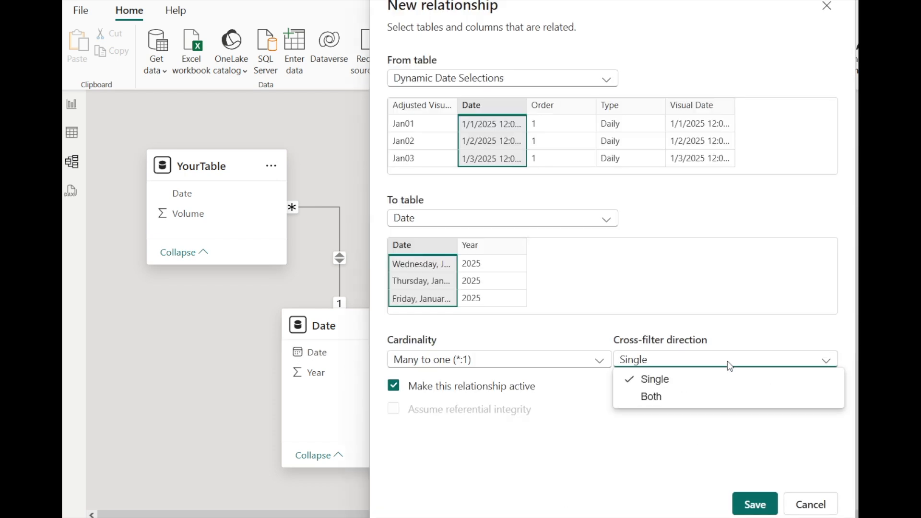
{"action": "left_click", "coordinate": [650, 397]}
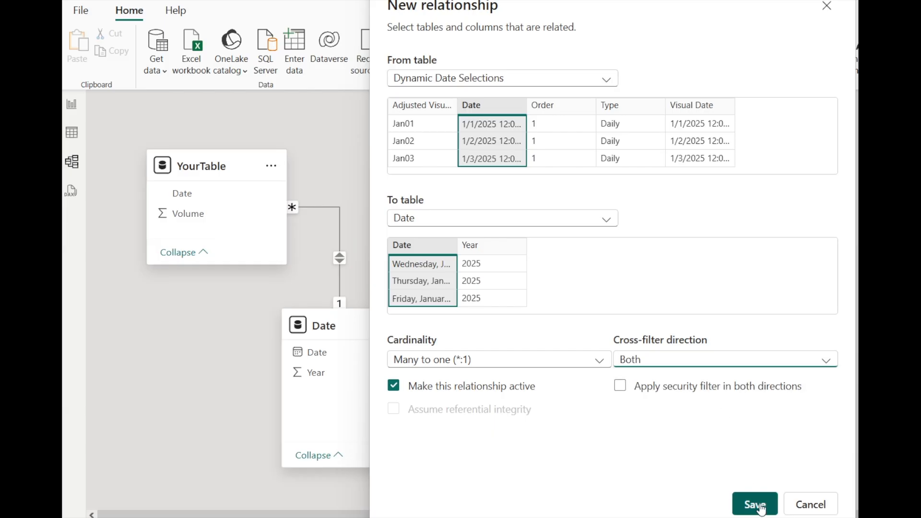
{"action": "left_click", "coordinate": [755, 504]}
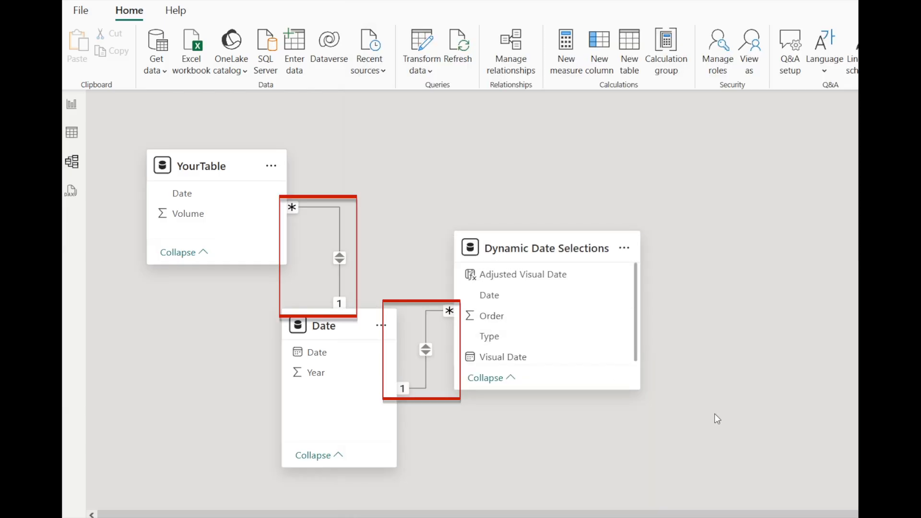
{"action": "left_click", "coordinate": [717, 418]}
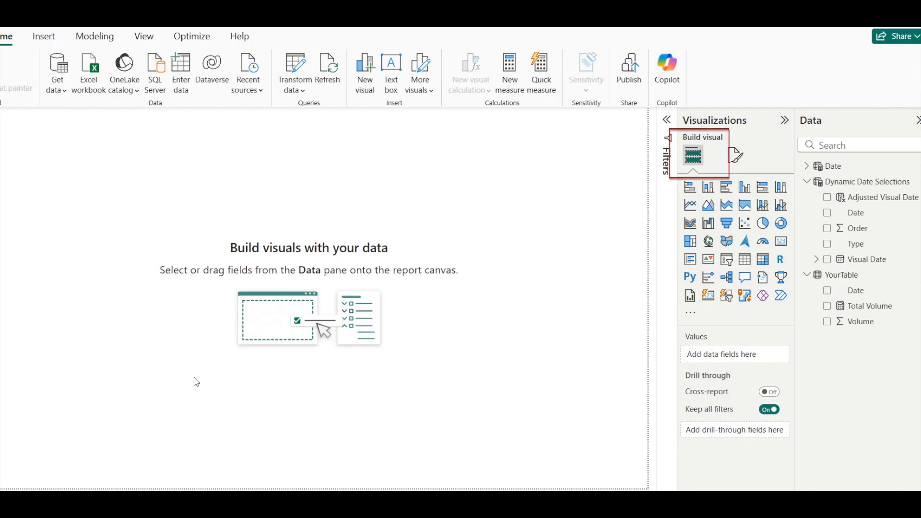
{"action": "mouse_move", "coordinate": [690, 311]}
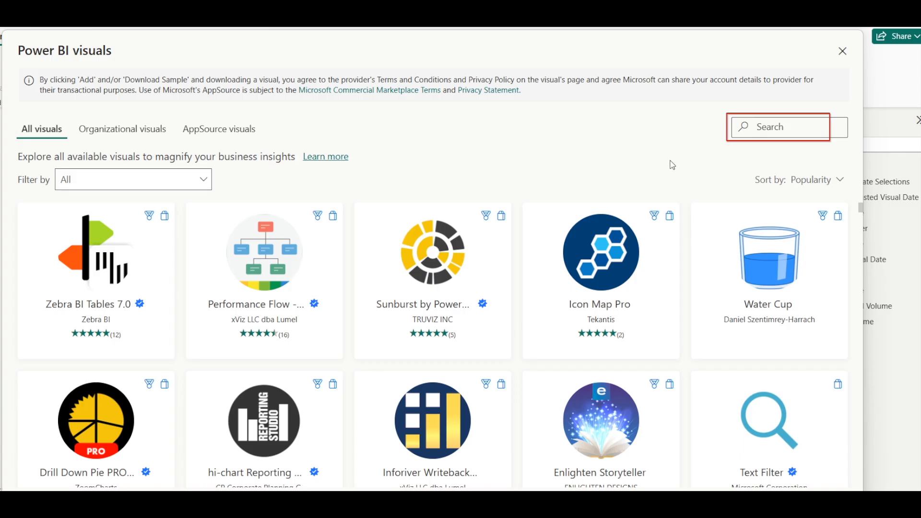
Search AppSource for 'chiclet', add the Chiclet Slicer visual and confirm the import.
{"action": "type", "text": "chiclet"}
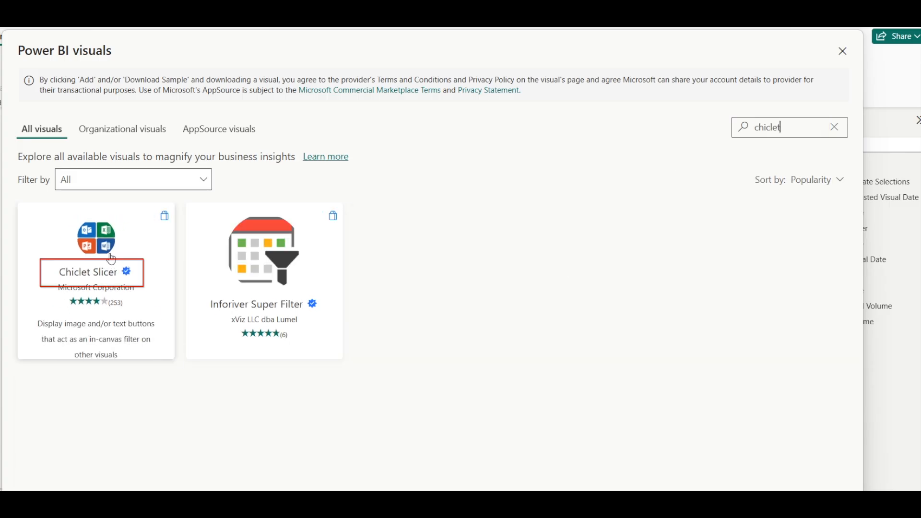
{"action": "left_click", "coordinate": [95, 272]}
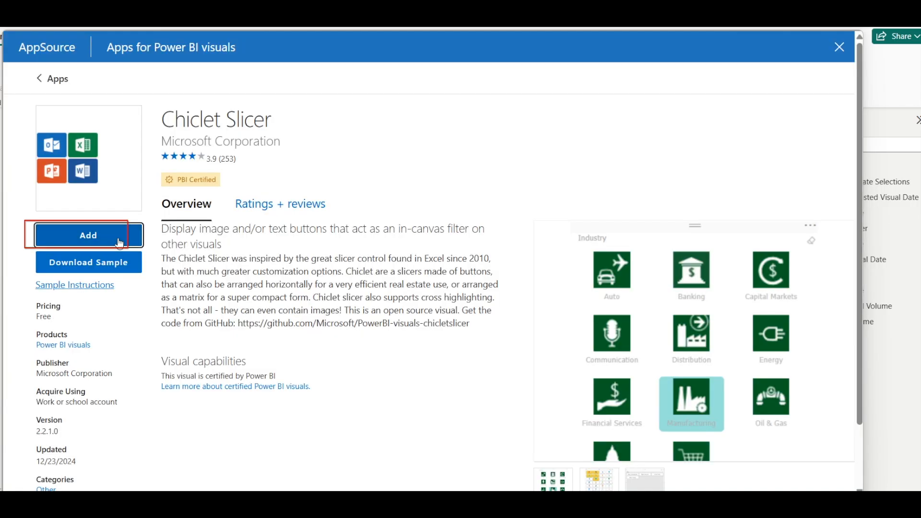
{"action": "left_click", "coordinate": [88, 235]}
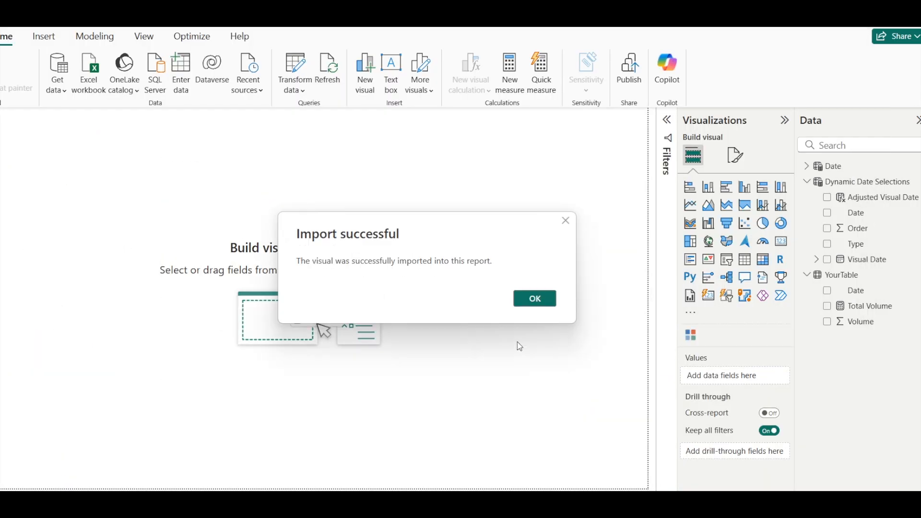
{"action": "left_click", "coordinate": [535, 299]}
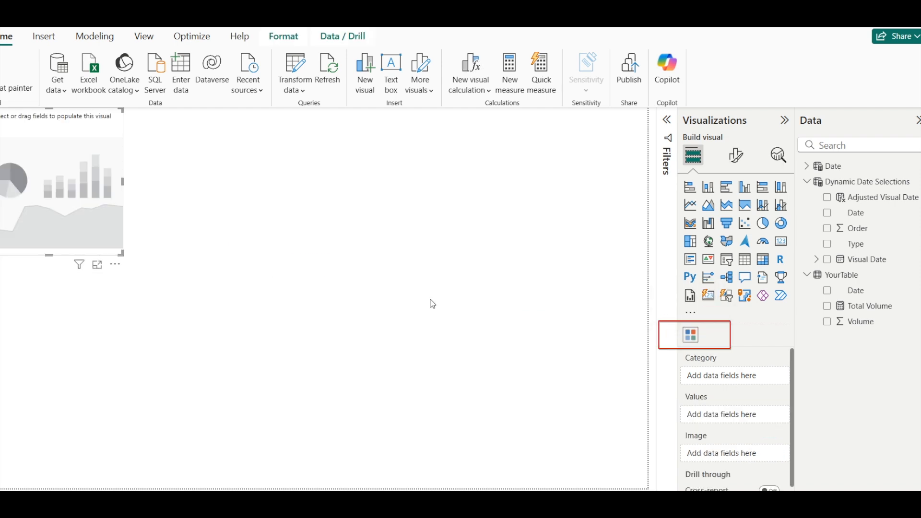
Use Type as the slicer's categories and set its sort axis to Sum of Order ascending.
{"action": "left_click", "coordinate": [690, 334]}
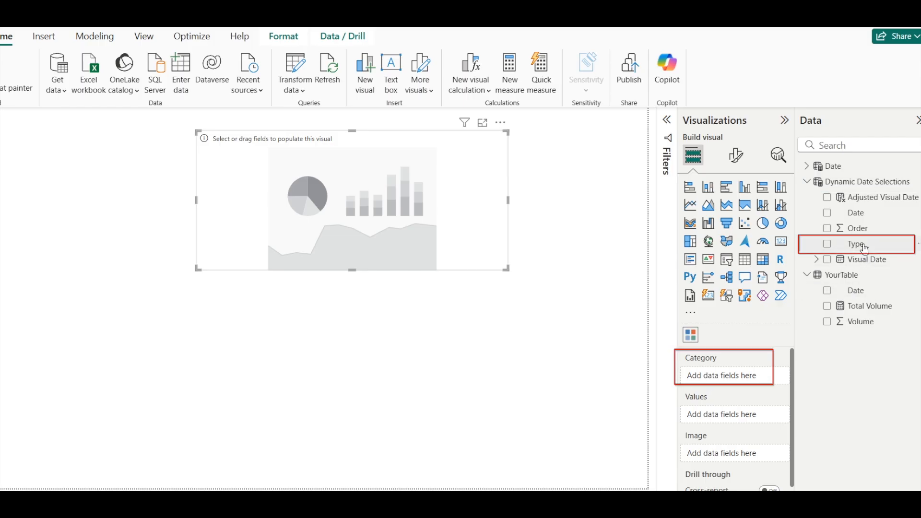
{"action": "left_click", "coordinate": [828, 244]}
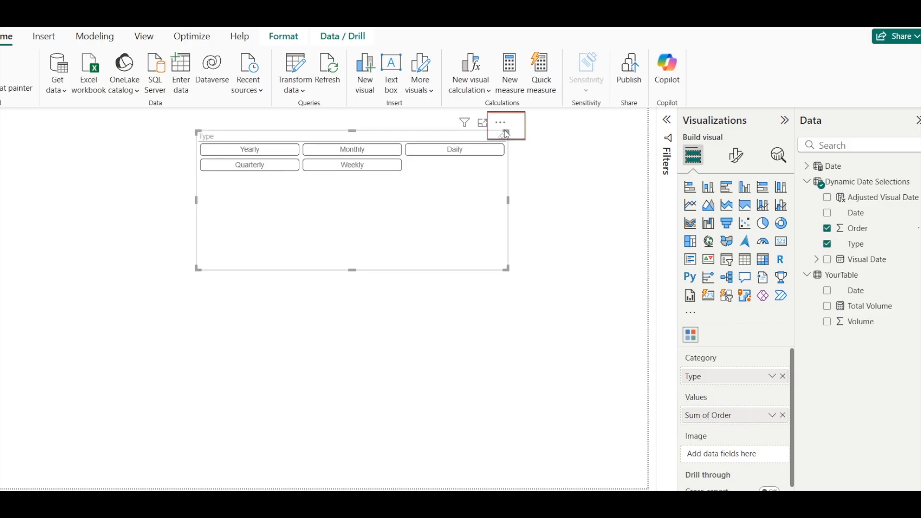
{"action": "left_click", "coordinate": [500, 122]}
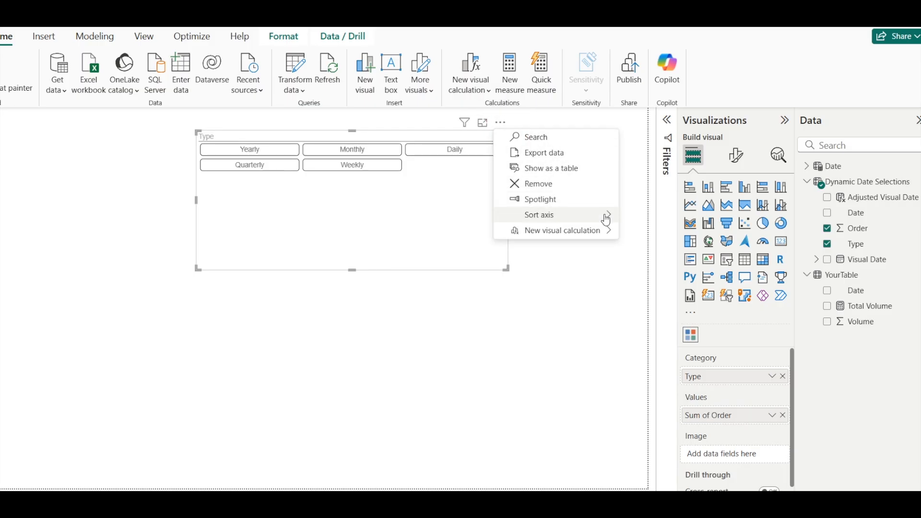
{"action": "left_click", "coordinate": [539, 215]}
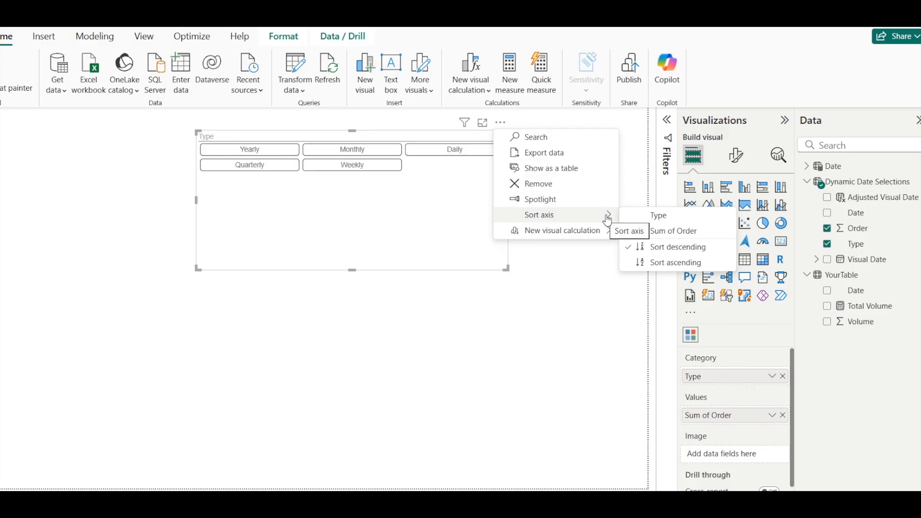
{"action": "mouse_move", "coordinate": [674, 230]}
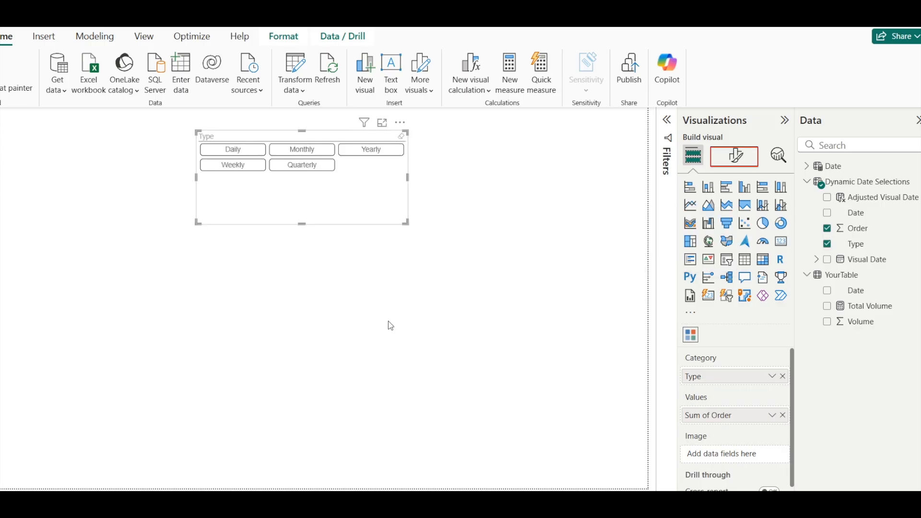
{"action": "mouse_move", "coordinate": [734, 155]}
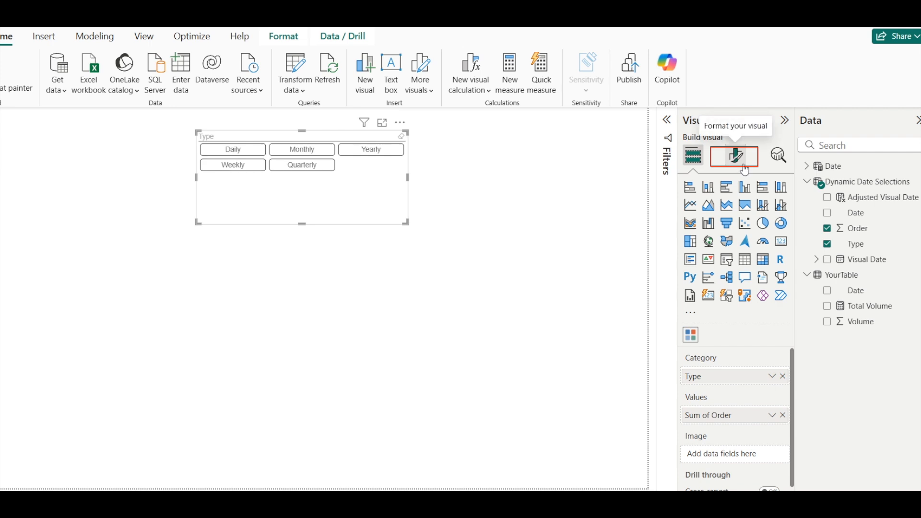
Turn Multiple selection off and Forced selection on in General settings, then test single-button picks.
{"action": "left_click", "coordinate": [734, 156]}
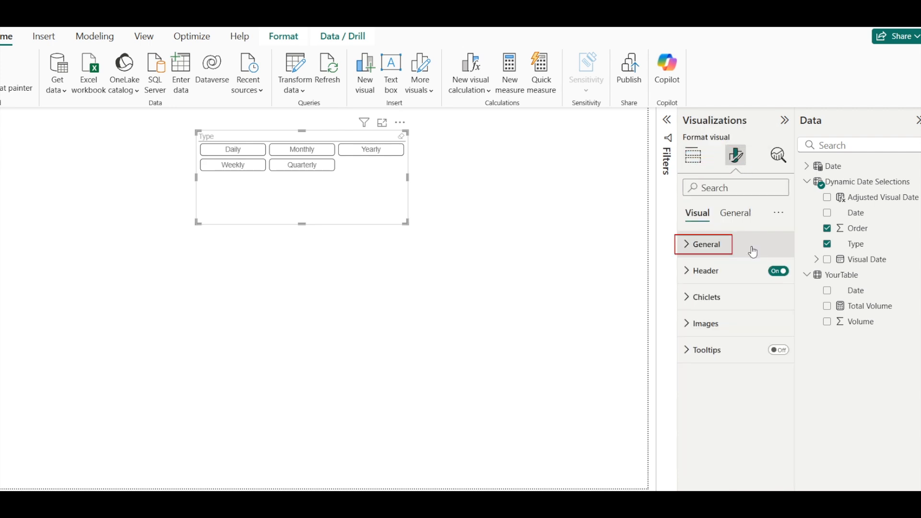
{"action": "left_click", "coordinate": [706, 244]}
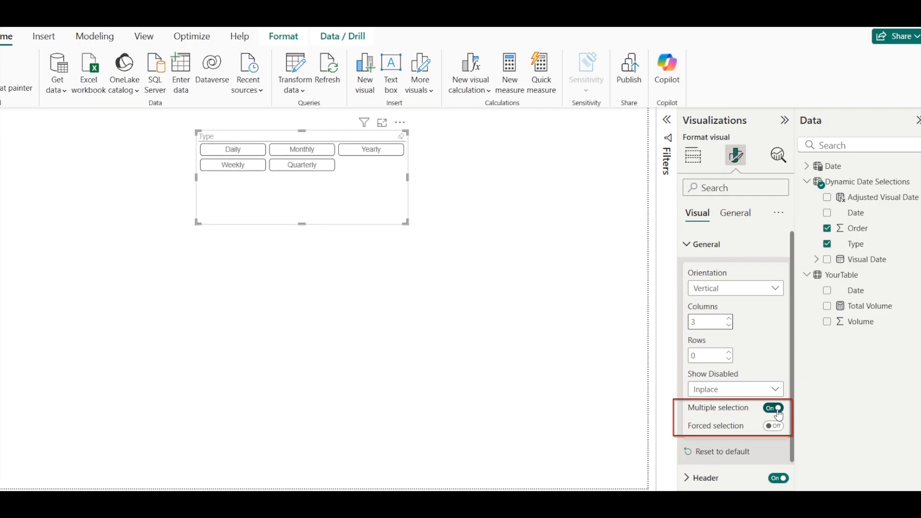
{"action": "left_click", "coordinate": [773, 408]}
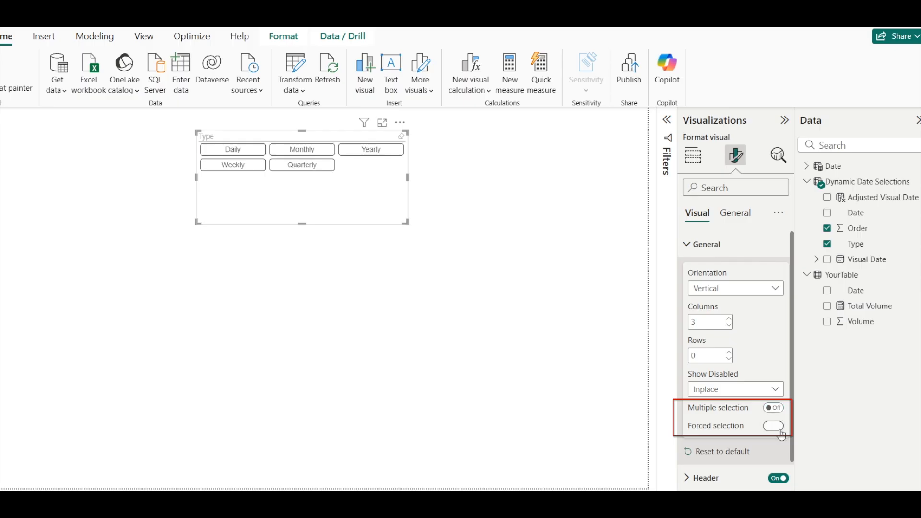
{"action": "left_click", "coordinate": [773, 425]}
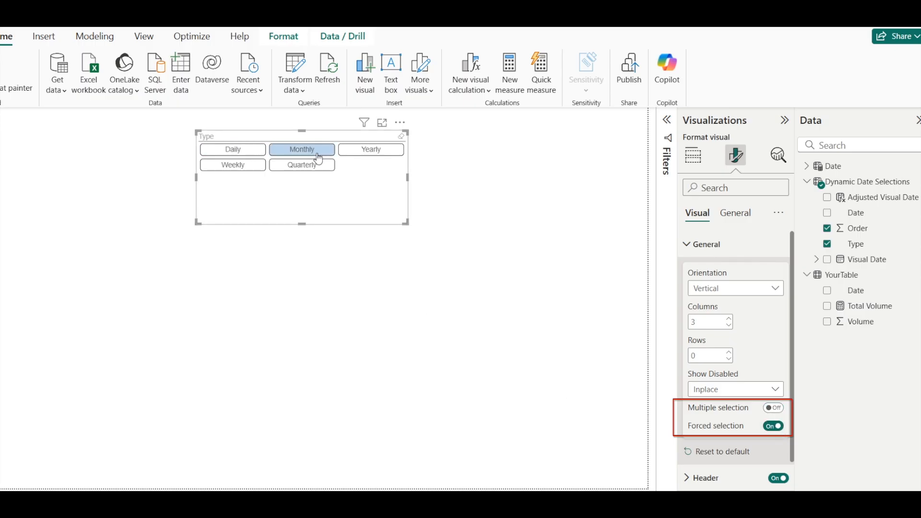
{"action": "left_click", "coordinate": [370, 149]}
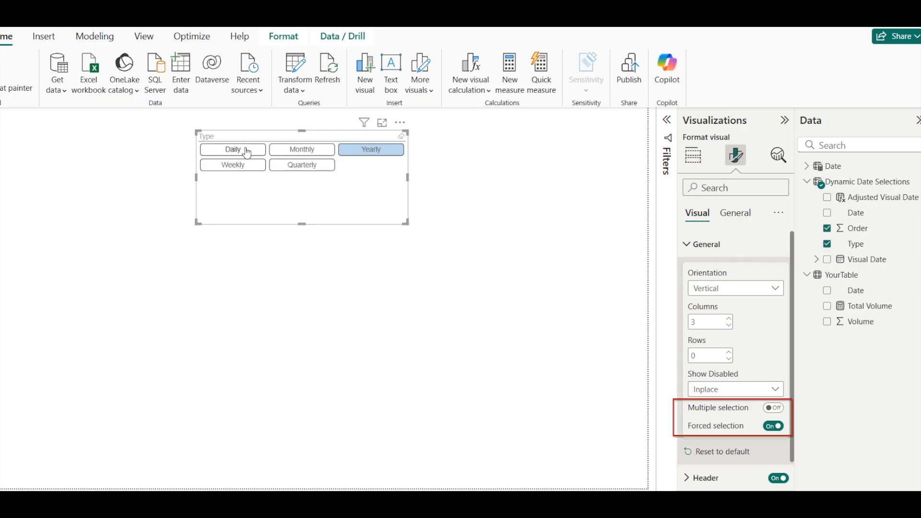
{"action": "left_click", "coordinate": [232, 164]}
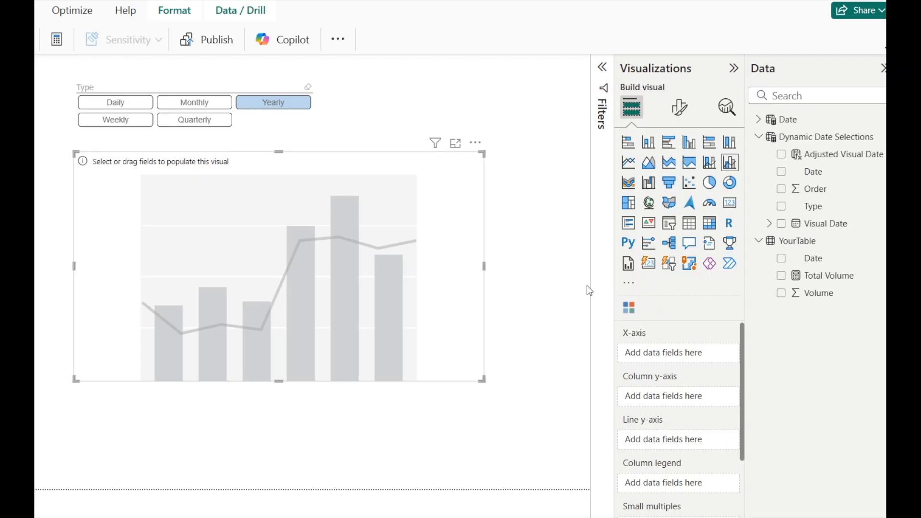
{"action": "mouse_move", "coordinate": [729, 163]}
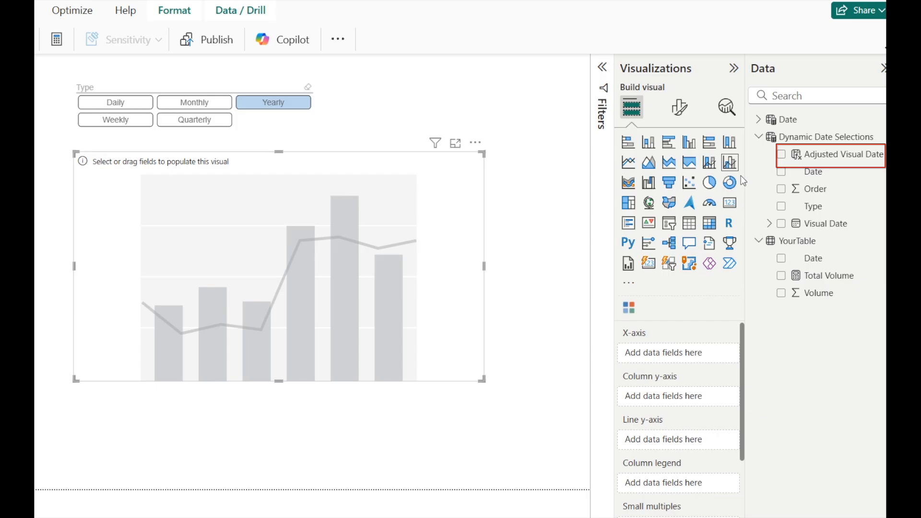
Plot by Adjusted Visual Date and drag the Date table's Date field into Tooltips as Earliest.
{"action": "left_click", "coordinate": [783, 154]}
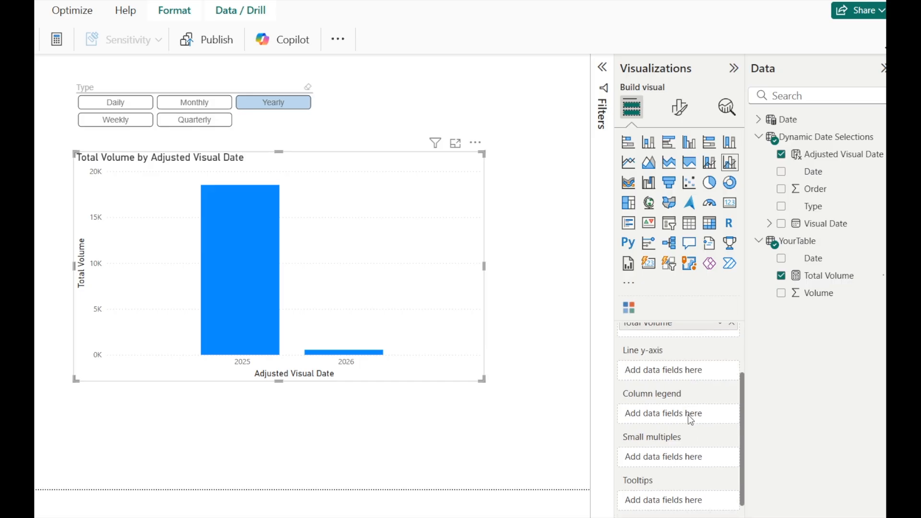
{"action": "scroll", "scroll_direction": "down", "scroll_amount": 3}
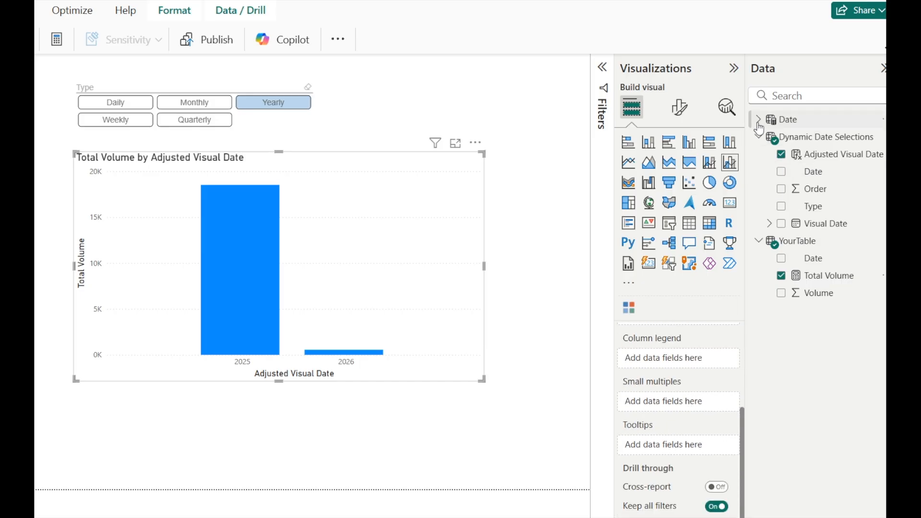
{"action": "left_click", "coordinate": [761, 119]}
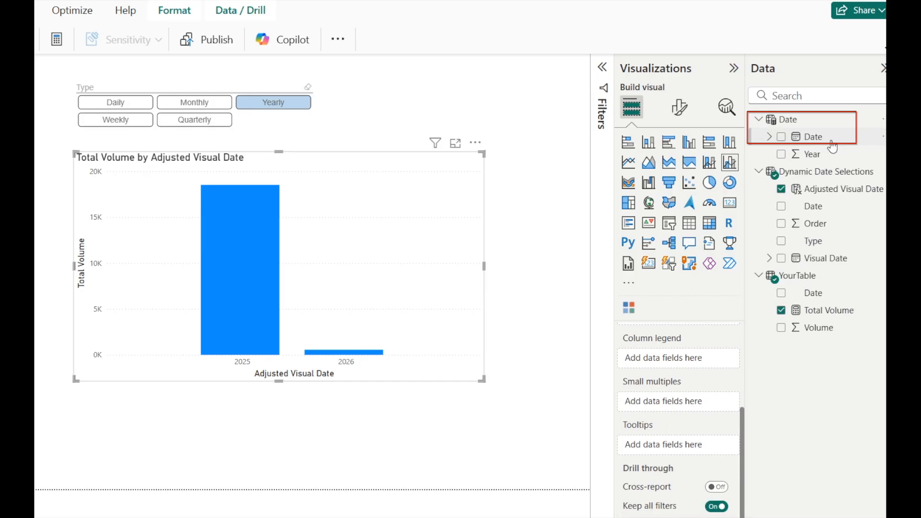
{"action": "left_click_drag", "start_coordinate": [833, 137], "coordinate": [667, 445]}
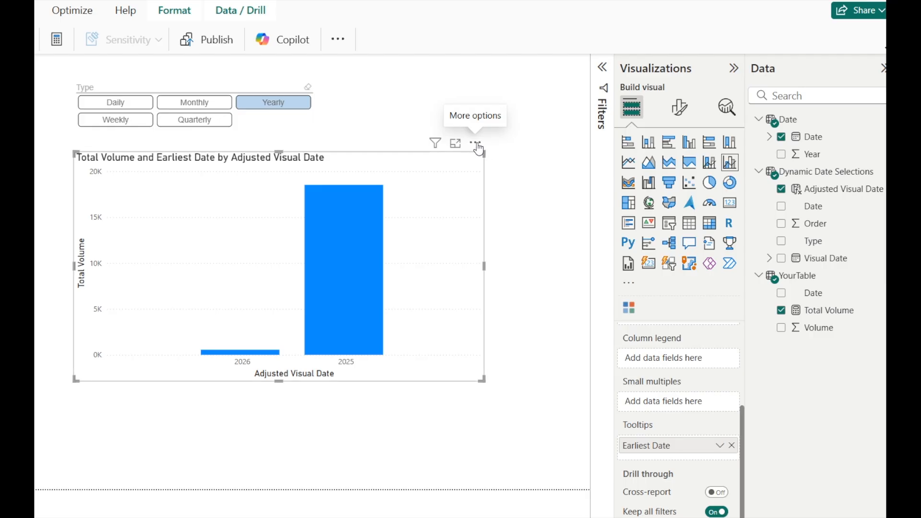
{"action": "left_click", "coordinate": [475, 142]}
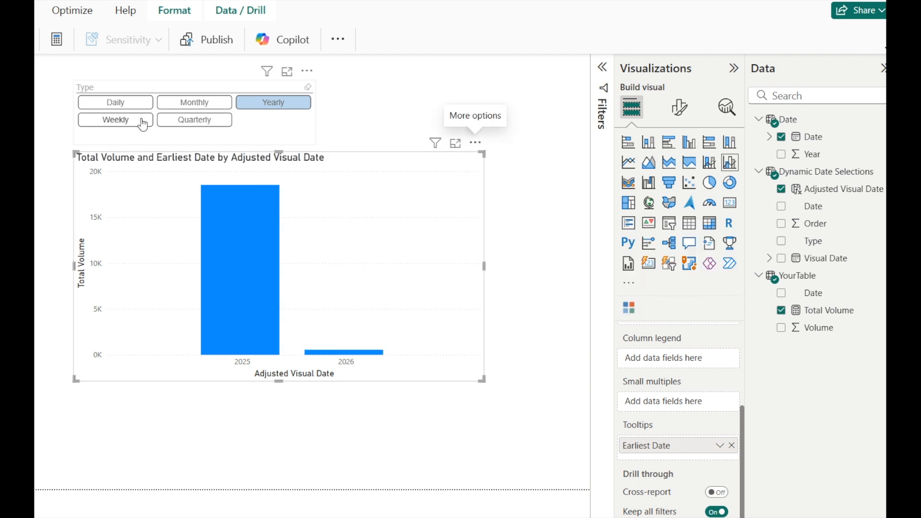
Select Daily in the chiclet slicer so the chart shows one Total Volume bar per day.
{"action": "left_click", "coordinate": [115, 102]}
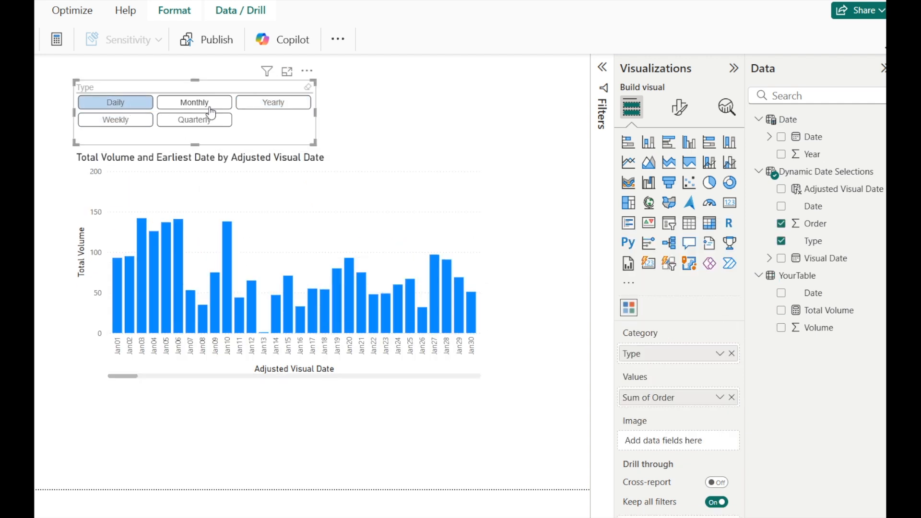